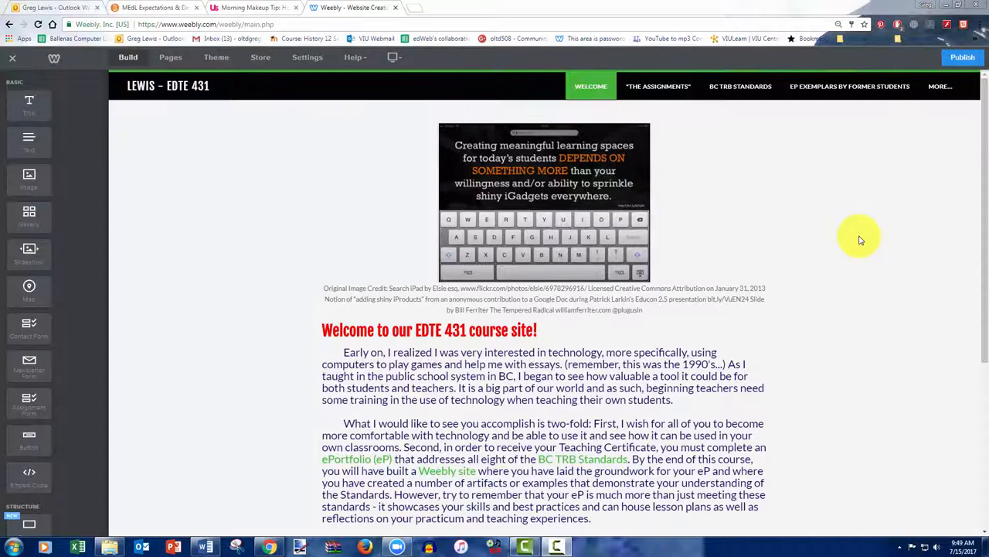
{"action": "mouse_move", "coordinate": [889, 244]}
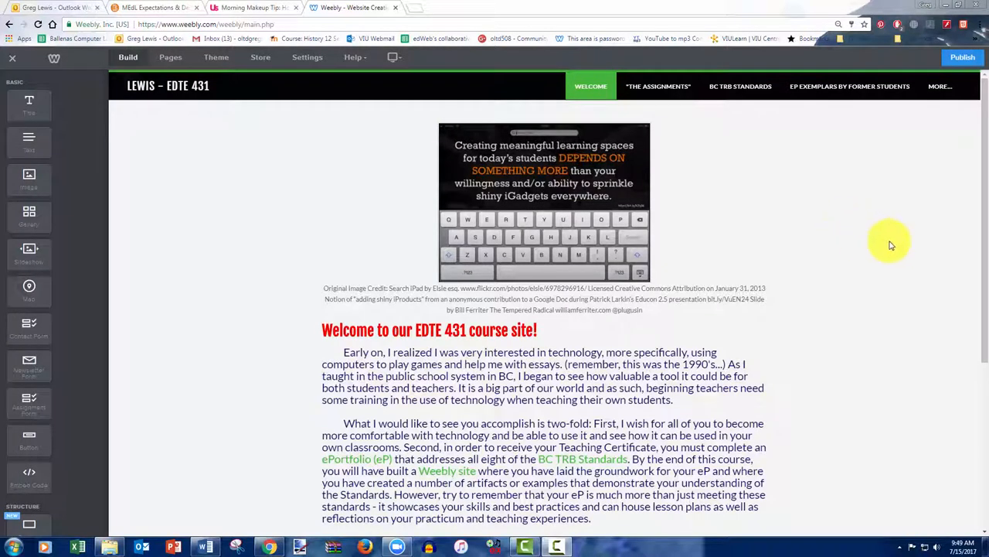
{"action": "mouse_move", "coordinate": [894, 235]}
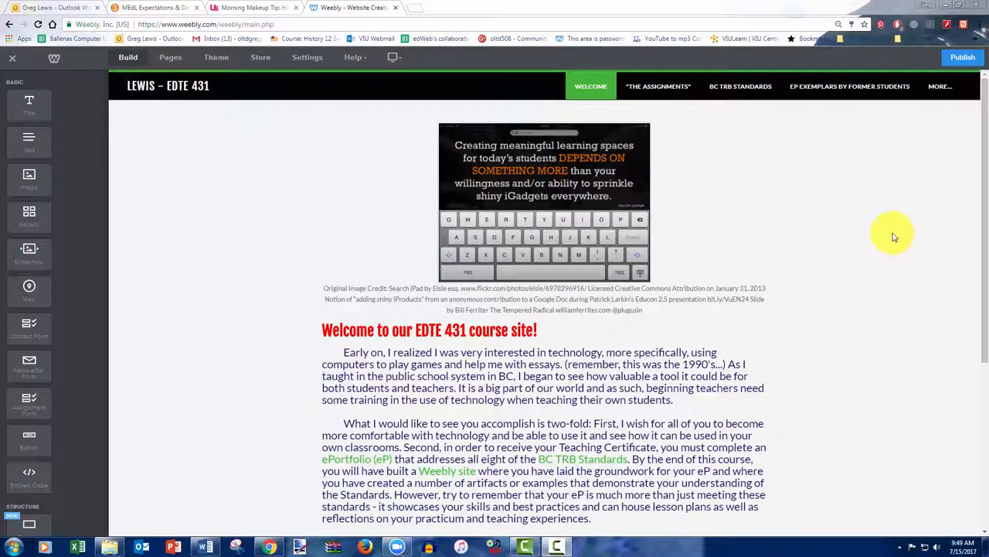
{"action": "mouse_move", "coordinate": [97, 79]}
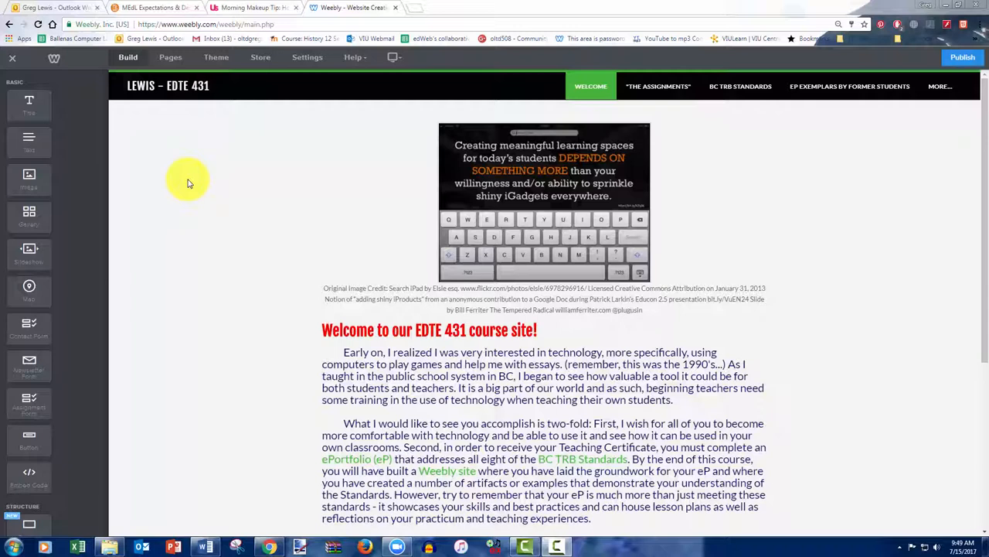
{"action": "mouse_move", "coordinate": [889, 225]}
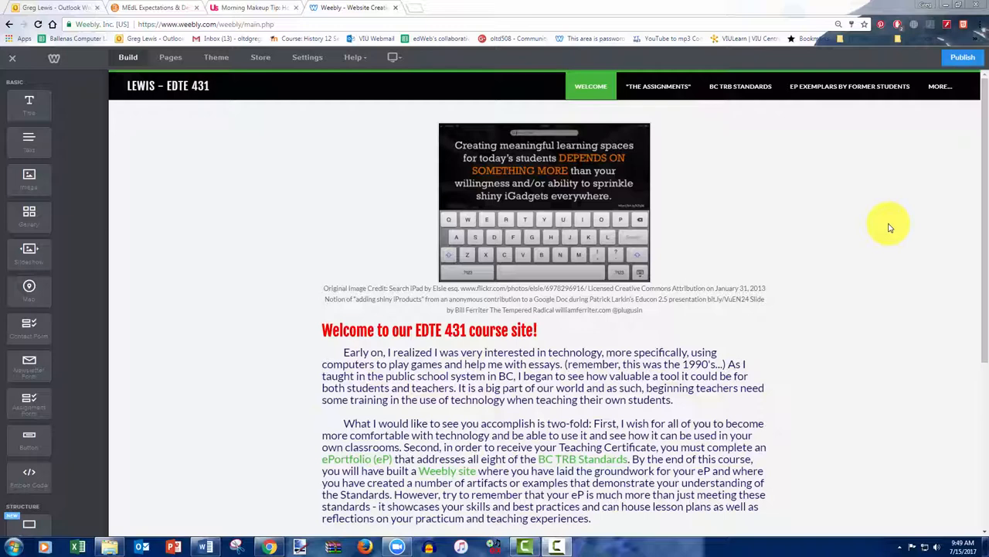
{"action": "mouse_move", "coordinate": [953, 139]}
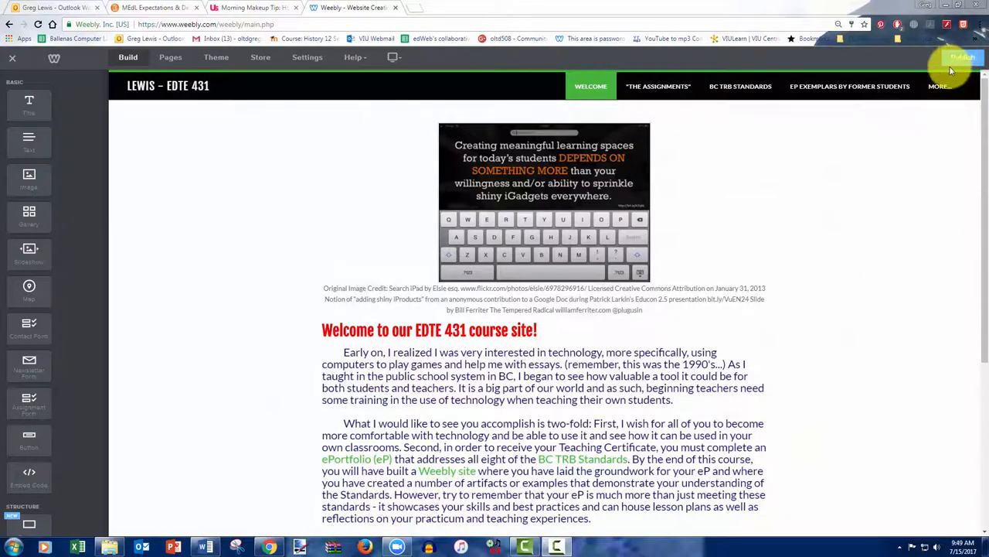
{"action": "mouse_move", "coordinate": [816, 180]}
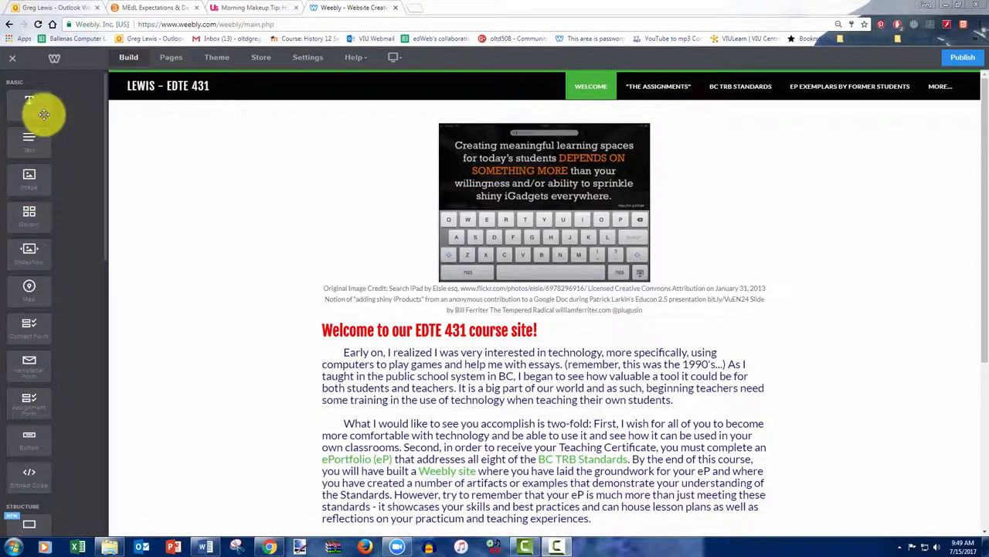
{"action": "mouse_move", "coordinate": [263, 170]}
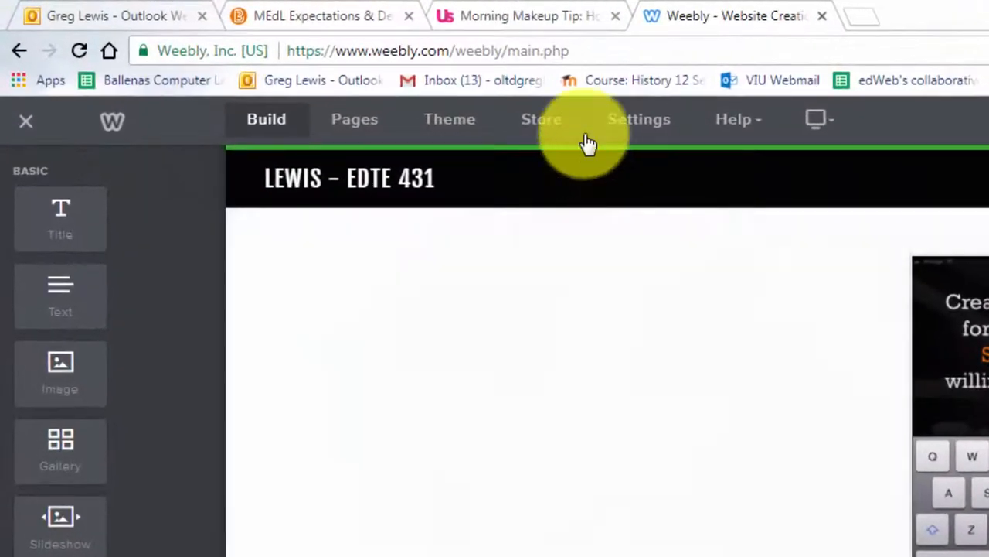
- Switch to editing the Test Page, then bring up the eyebrow makeup tip article
{"action": "left_click", "coordinate": [426, 49]}
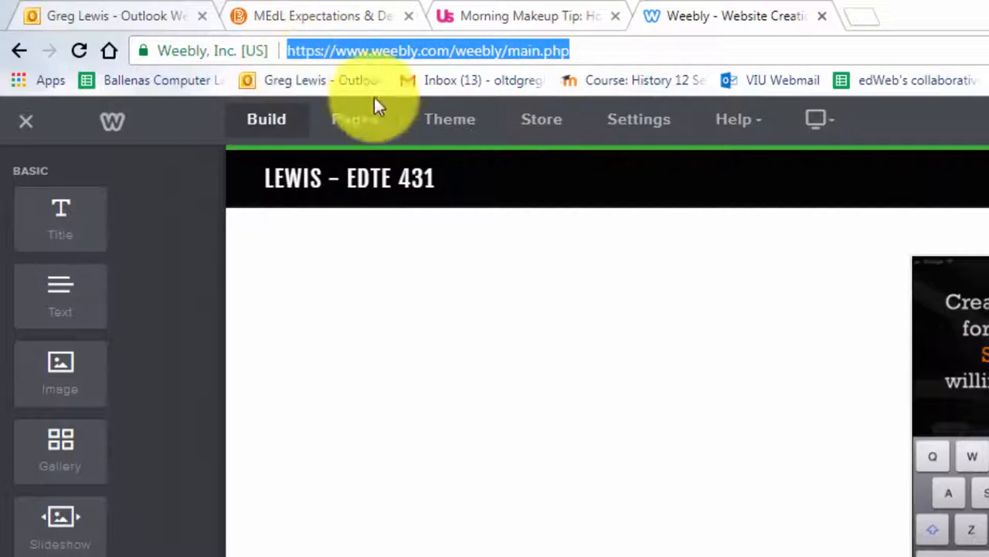
{"action": "mouse_move", "coordinate": [518, 58]}
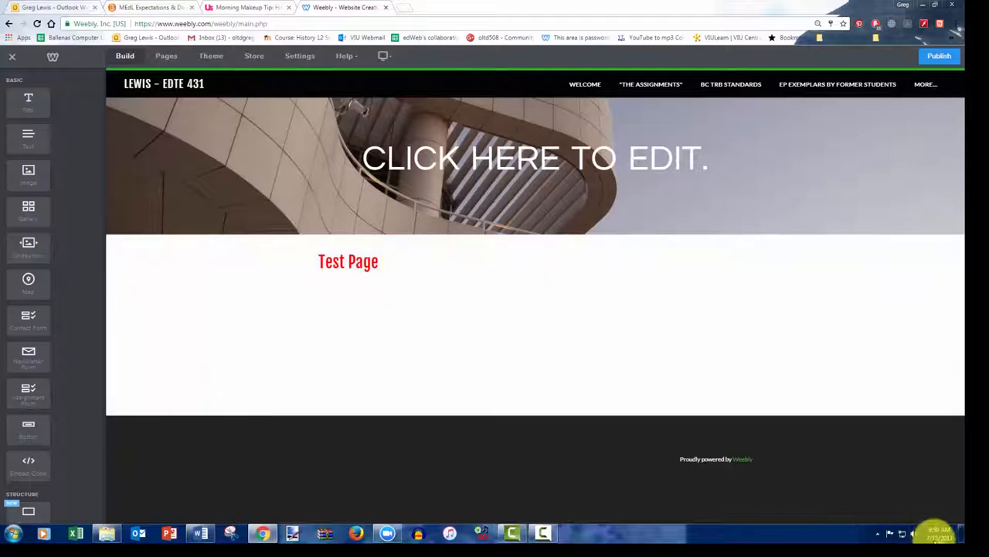
{"action": "mouse_move", "coordinate": [928, 529]}
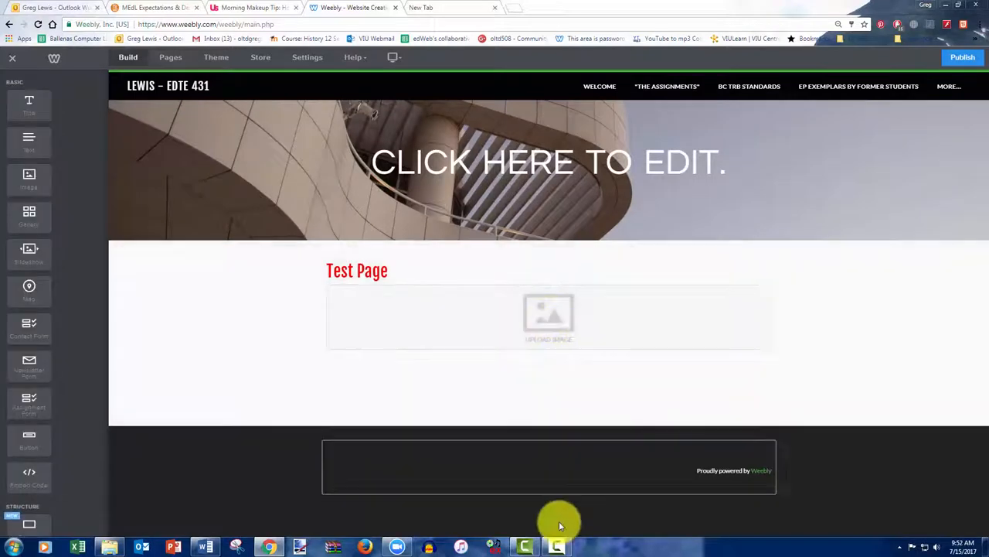
{"action": "left_click", "coordinate": [251, 8]}
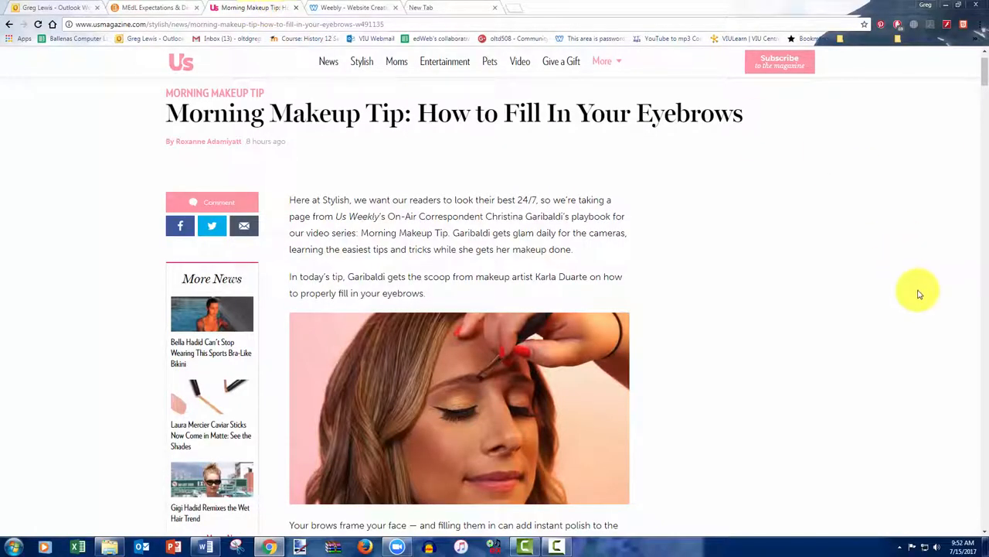
{"action": "mouse_move", "coordinate": [823, 334]}
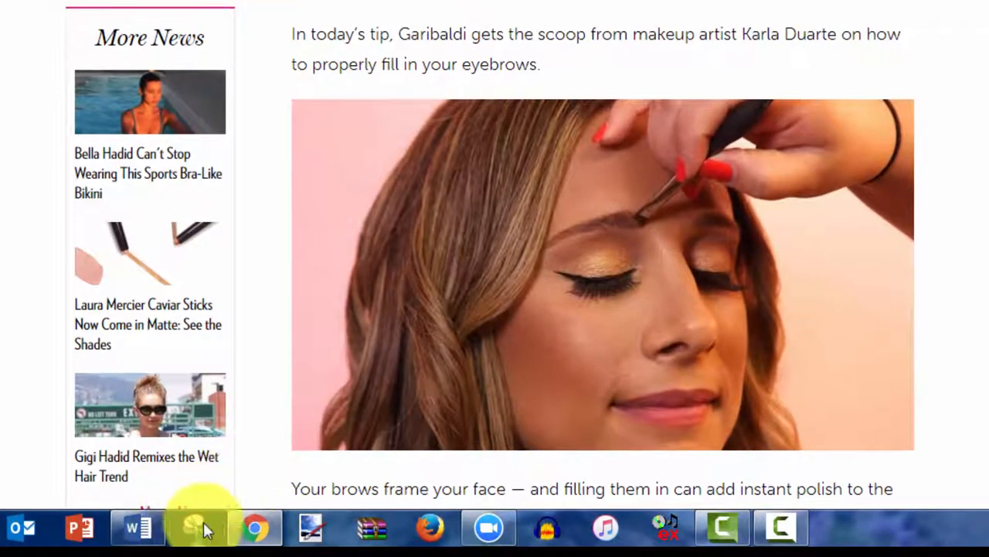
- Snip the article's eyebrow photo, save it as 'make...' on the Desktop, and return to the empty image block
{"action": "left_click", "coordinate": [195, 529]}
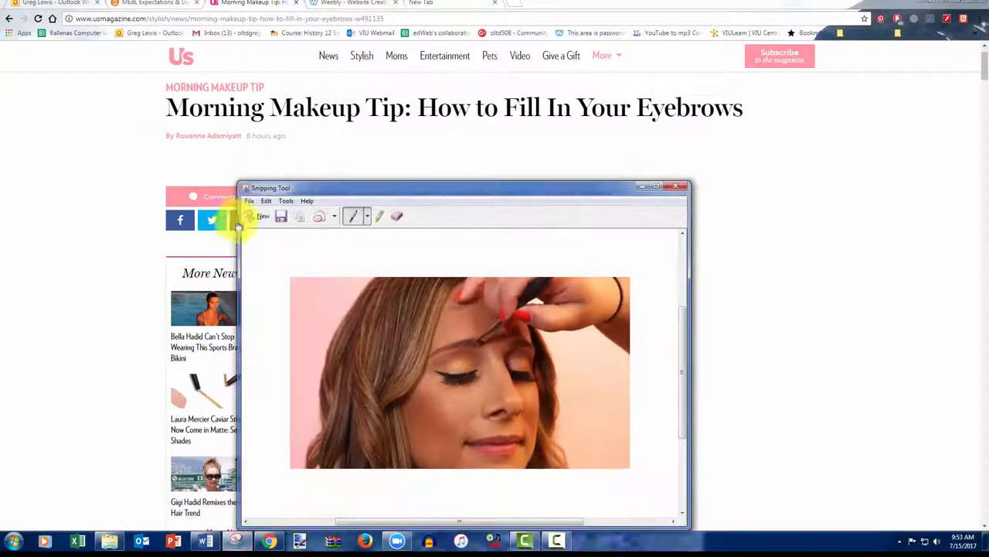
{"action": "left_click", "coordinate": [282, 216]}
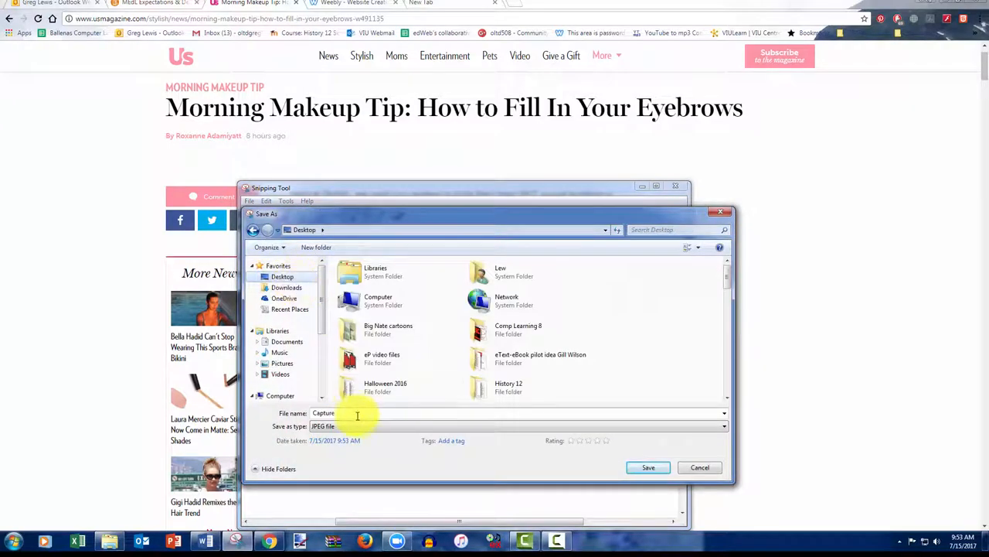
{"action": "type", "text": "make"}
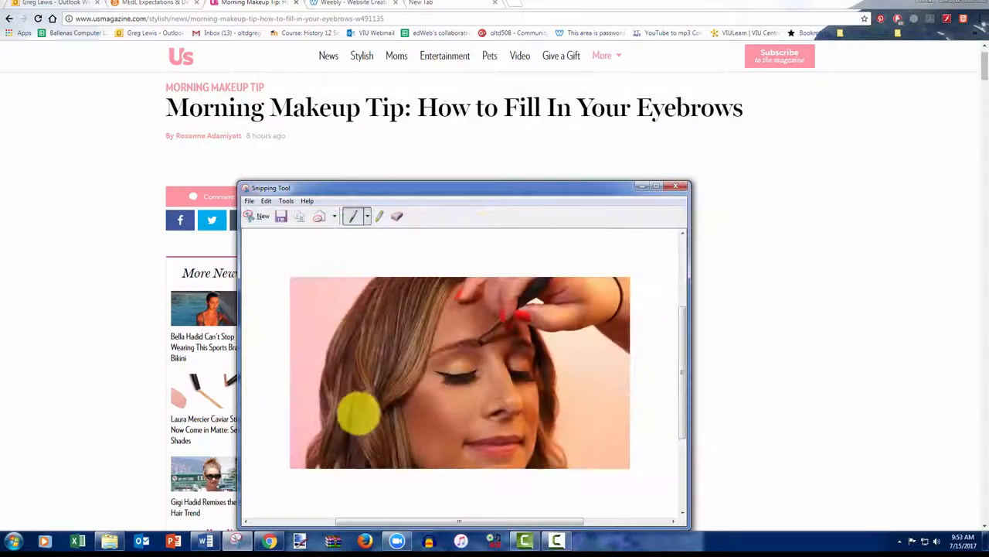
{"action": "left_click", "coordinate": [678, 185]}
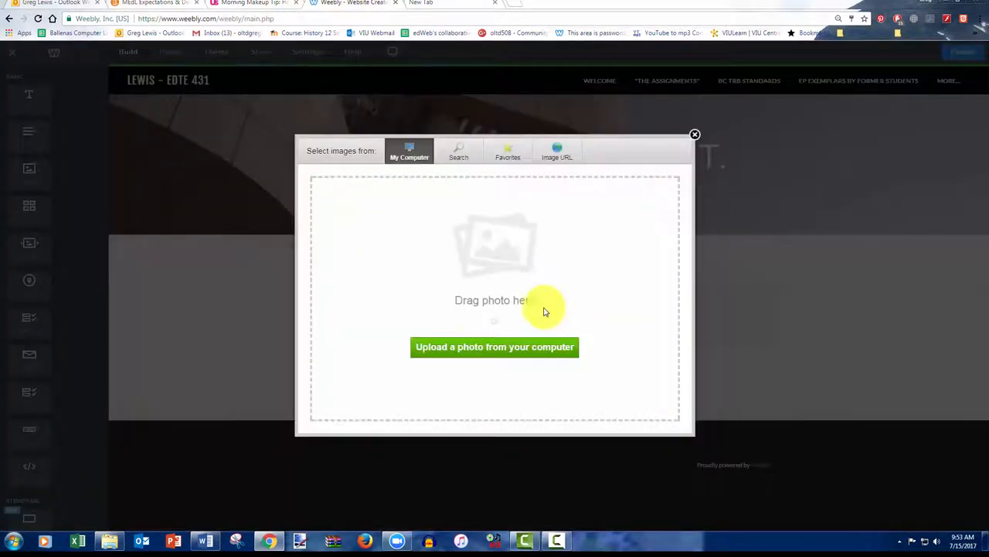
- Upload the saved makeup photo from the Desktop into the image block and select it on the page
{"action": "left_click", "coordinate": [495, 346]}
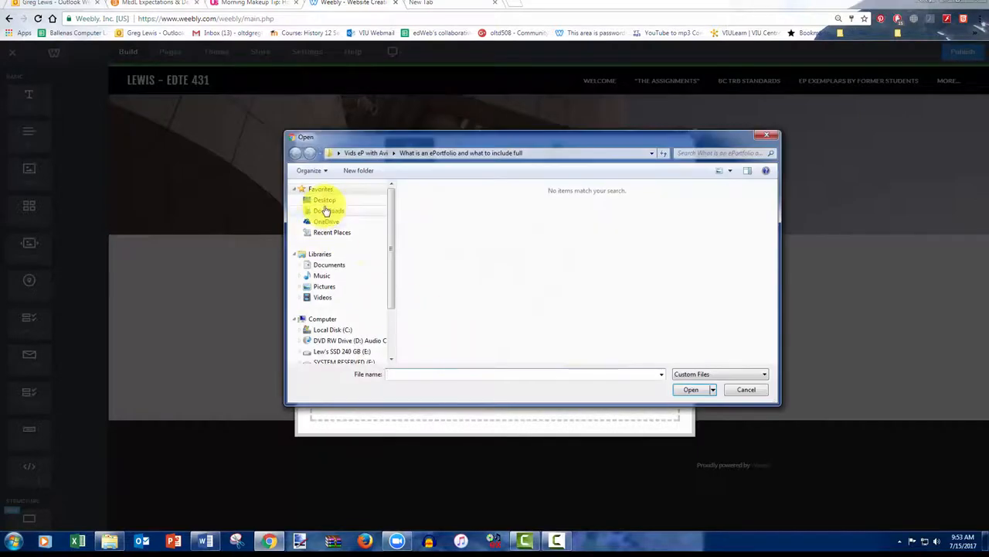
{"action": "left_click", "coordinate": [325, 199]}
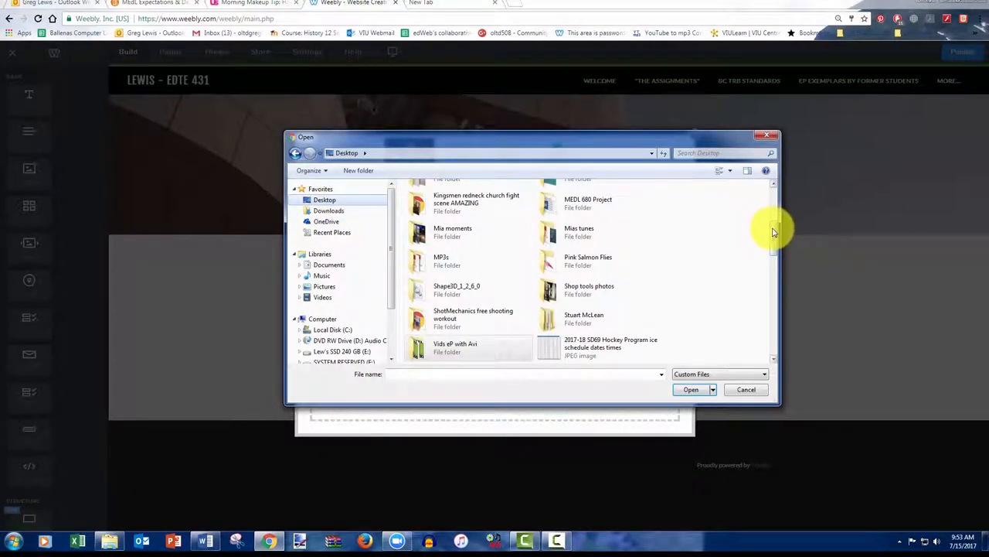
{"action": "scroll", "scroll_direction": "down", "scroll_amount": 3}
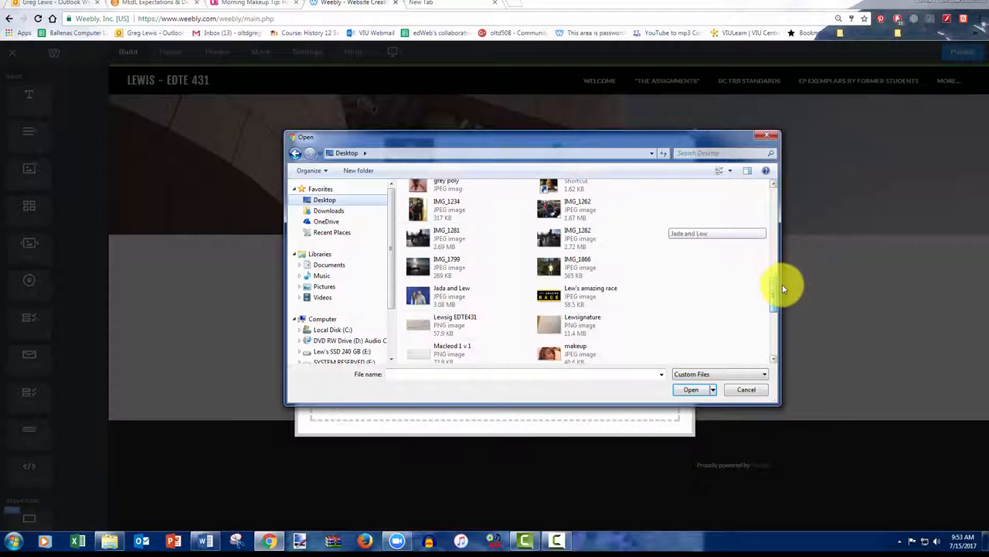
{"action": "scroll", "scroll_direction": "down", "scroll_amount": 3}
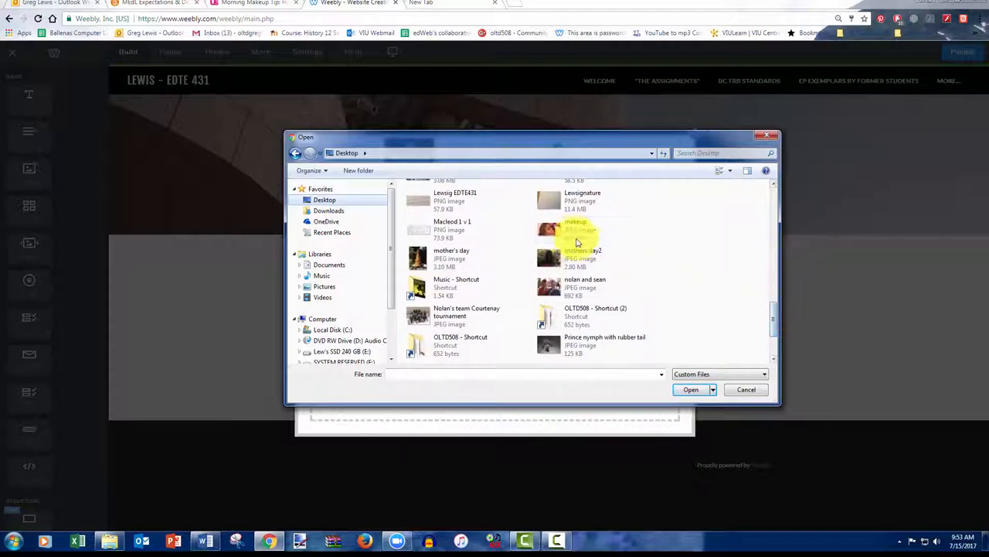
{"action": "left_click", "coordinate": [690, 390]}
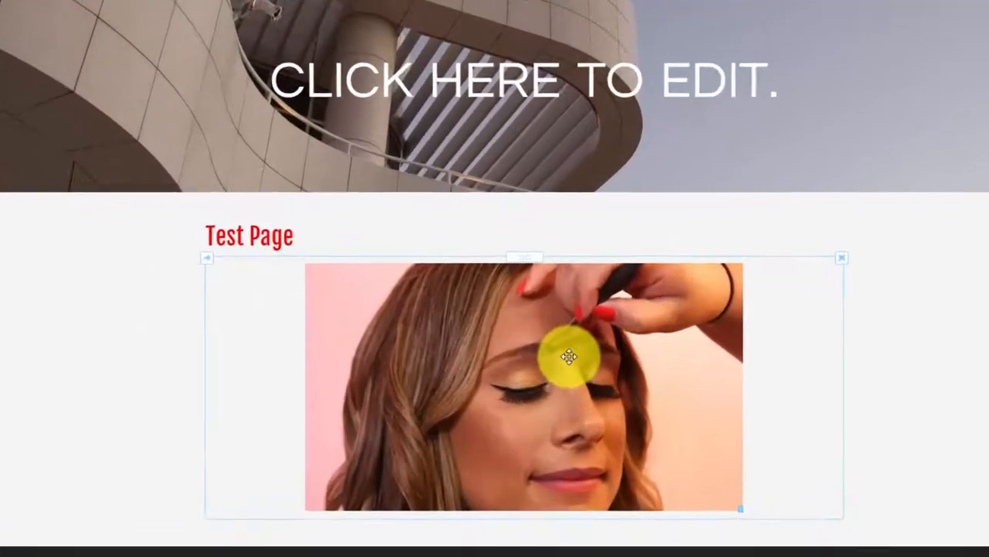
{"action": "left_click", "coordinate": [566, 355]}
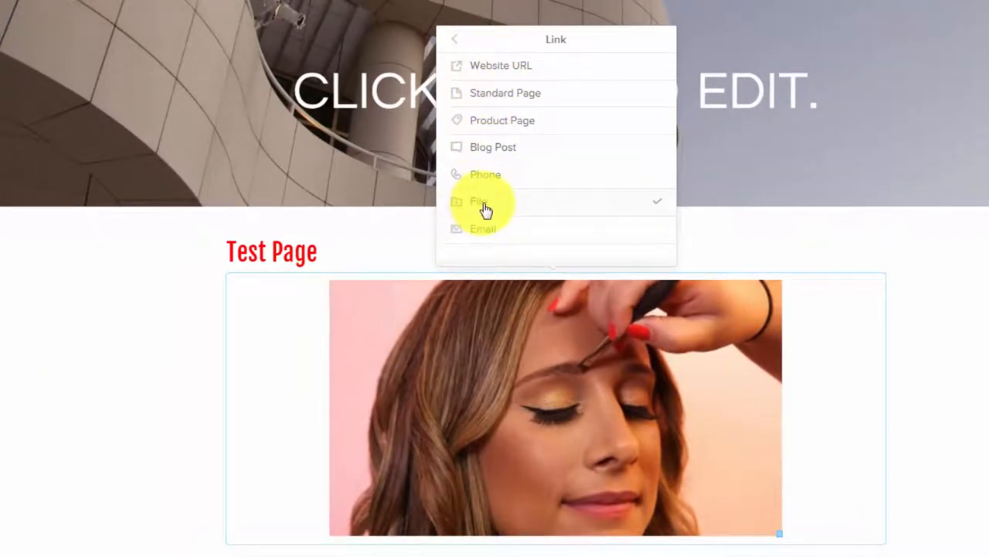
- Link the photo to the Website URL 'fill-in-your-eyebrows-w491135', opening in a new window
{"action": "left_click", "coordinate": [501, 65]}
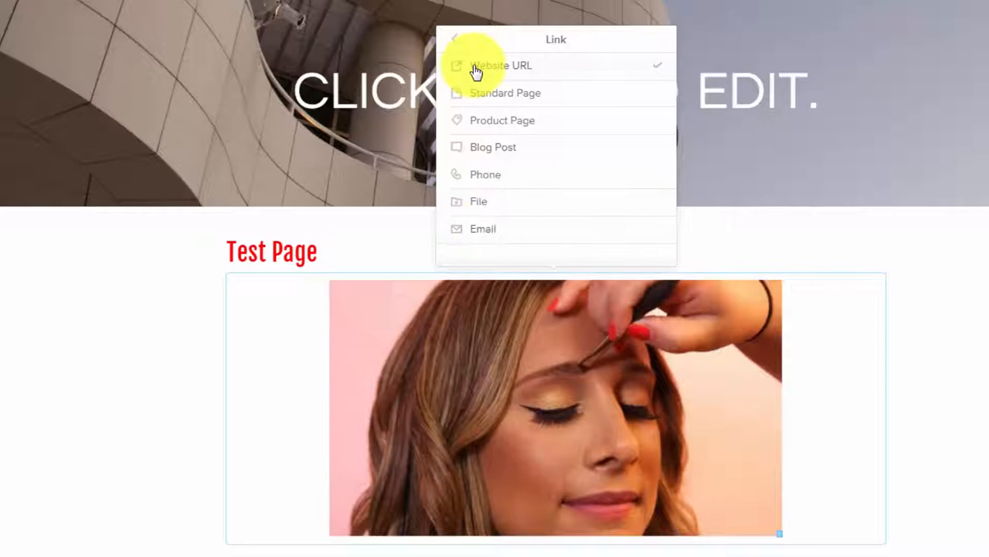
{"action": "left_click", "coordinate": [501, 64]}
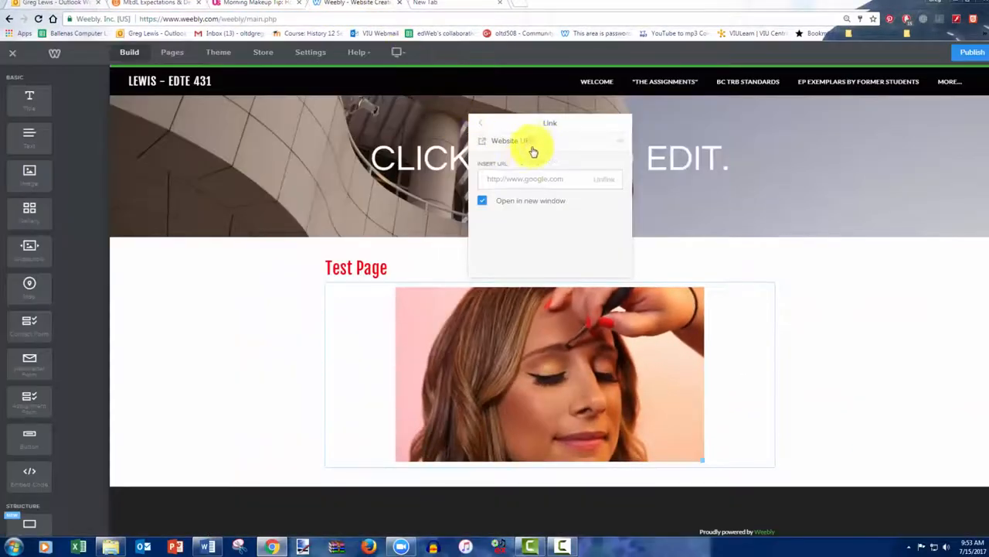
{"action": "left_click", "coordinate": [526, 179]}
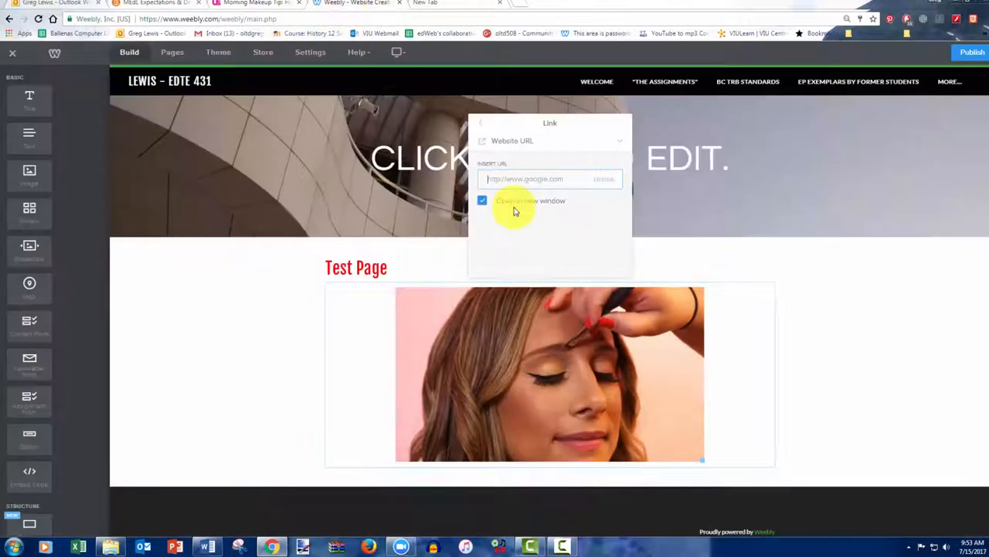
{"action": "type", "text": "fill-in-your-eyebrows-w491135"}
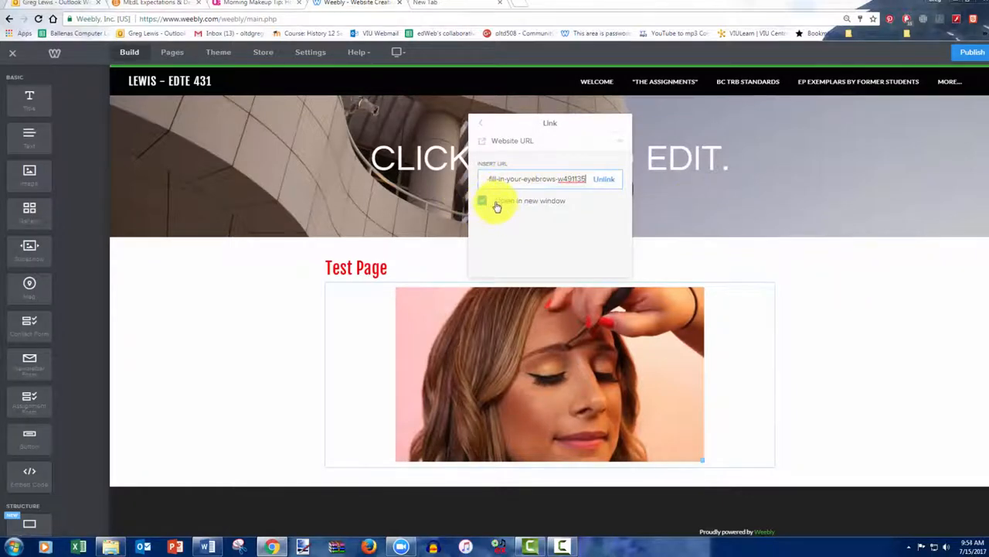
{"action": "left_click", "coordinate": [483, 201]}
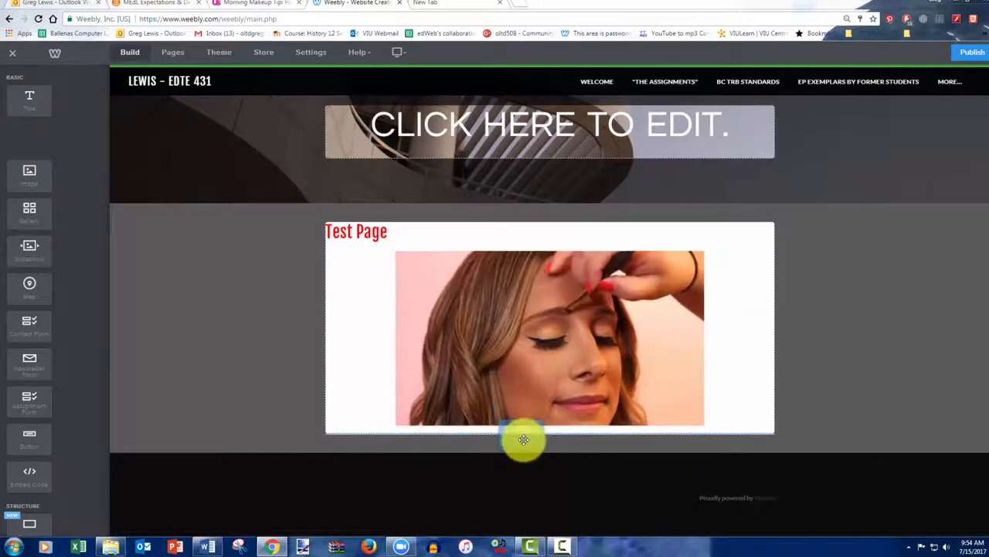
- Write the caption 'Makeup tutorial: How to fill in eyebrows' in the text box under the photo
{"action": "left_click", "coordinate": [524, 441]}
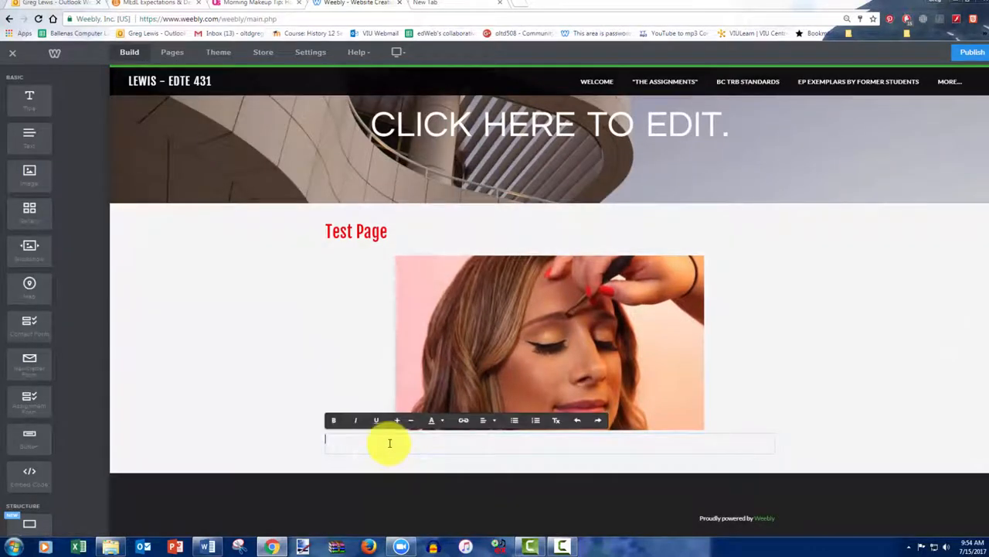
{"action": "type", "text": "Makeu"}
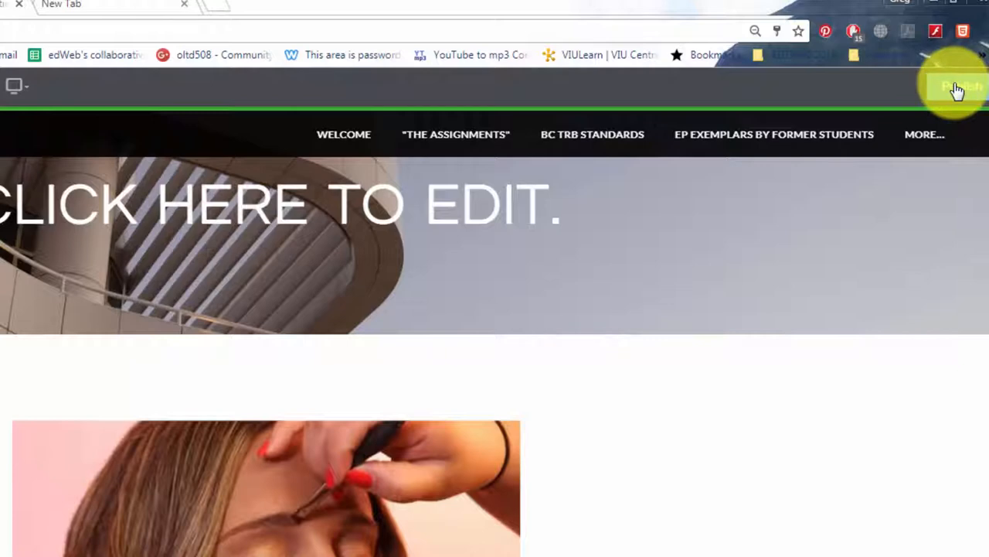
- Publish the site and follow the live site address from the Website Published dialog
{"action": "left_click", "coordinate": [958, 86]}
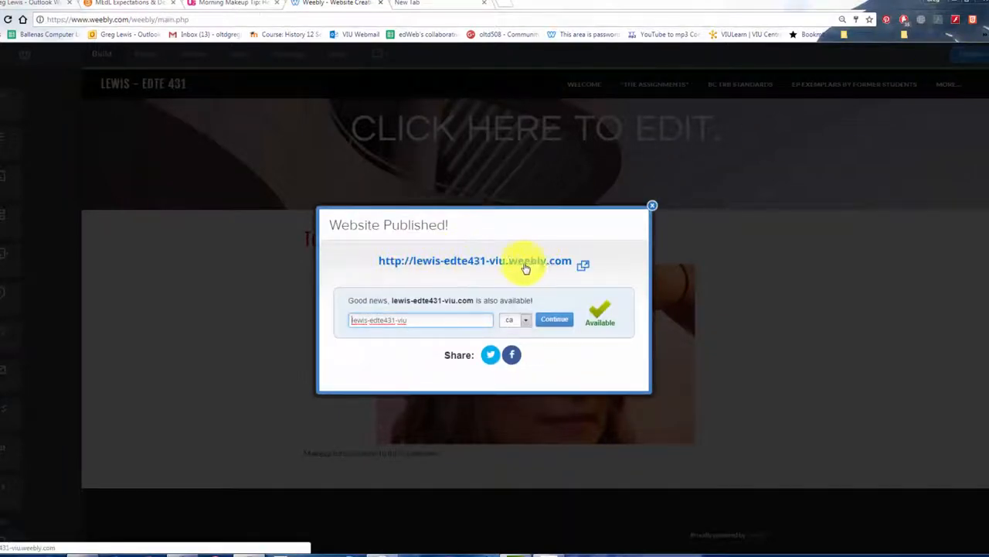
{"action": "mouse_move", "coordinate": [549, 269]}
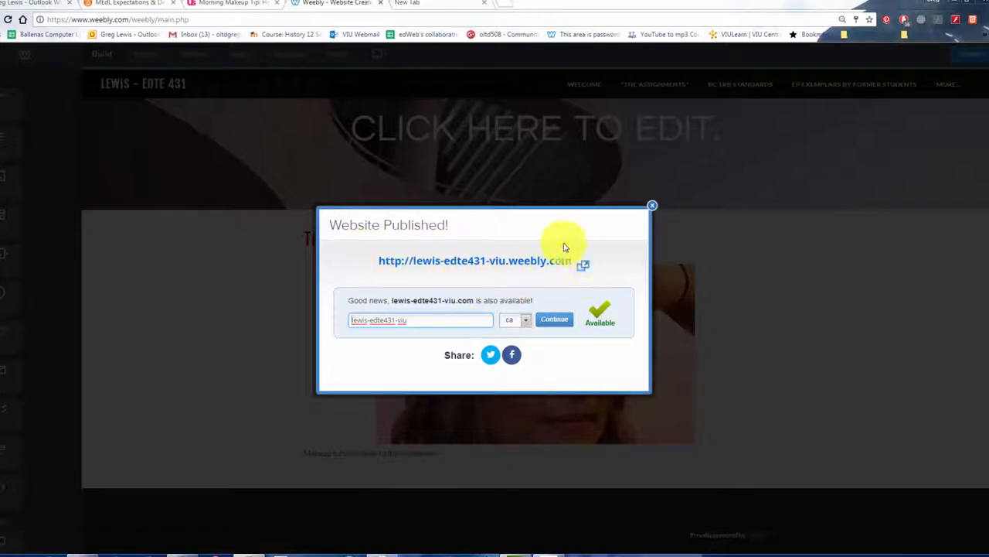
{"action": "mouse_move", "coordinate": [414, 282]}
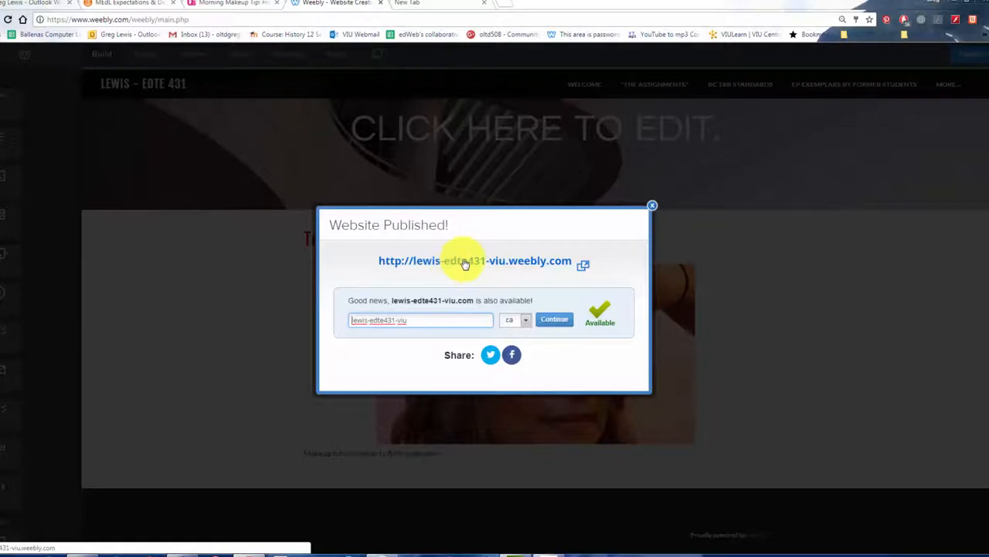
{"action": "left_click", "coordinate": [475, 260]}
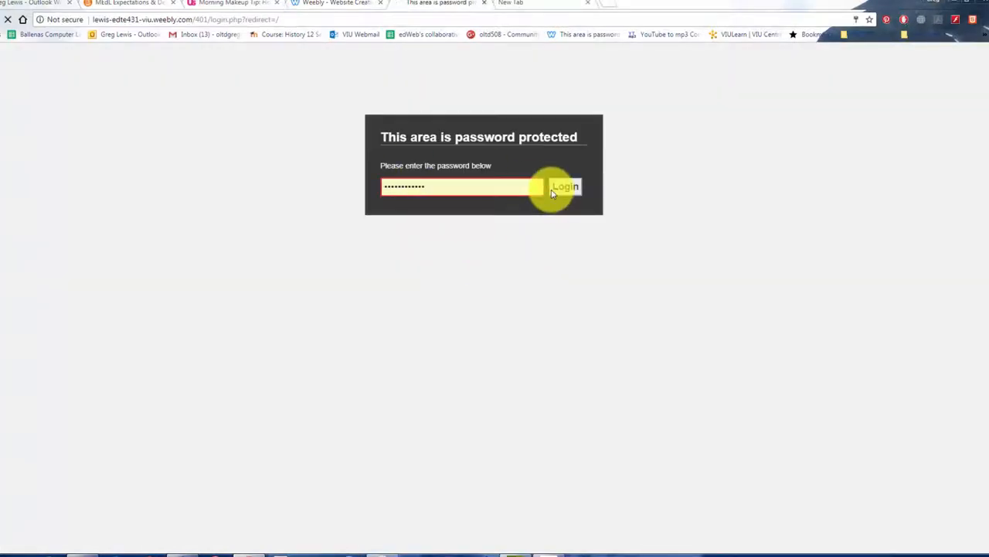
- Log in, check that the live Test Page photo opens the tutorial article, then close the live site tab
{"action": "left_click", "coordinate": [566, 185]}
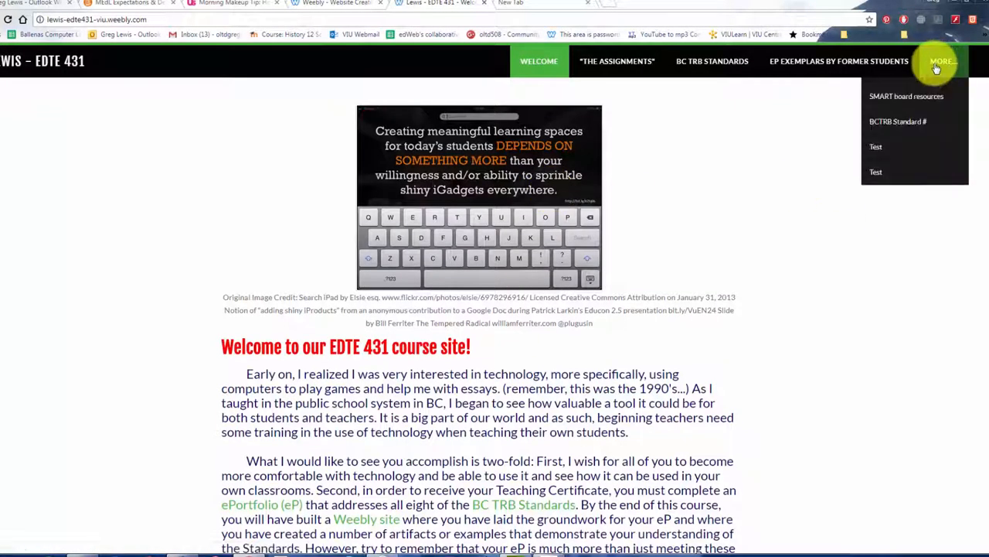
{"action": "left_click", "coordinate": [875, 147]}
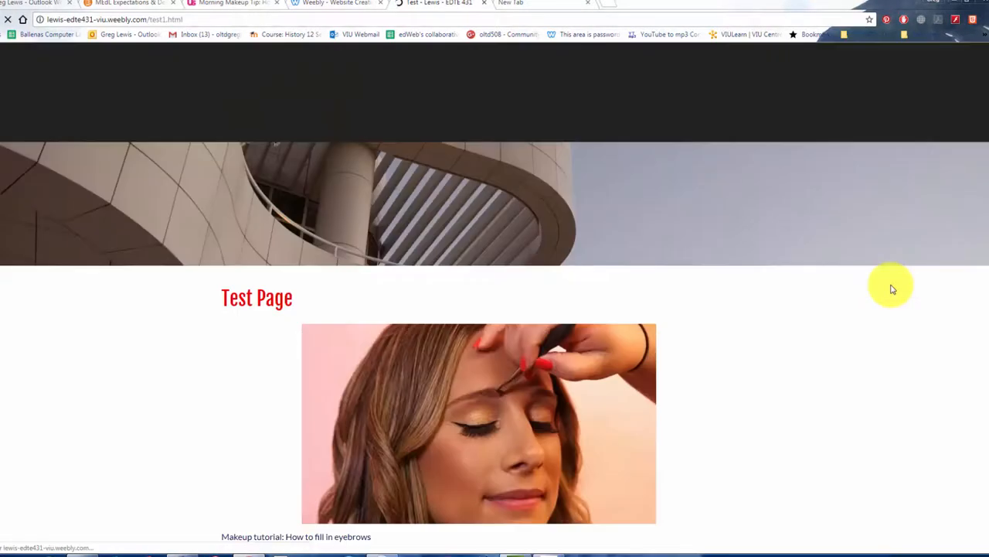
{"action": "scroll", "scroll_direction": "up", "scroll_amount": 3}
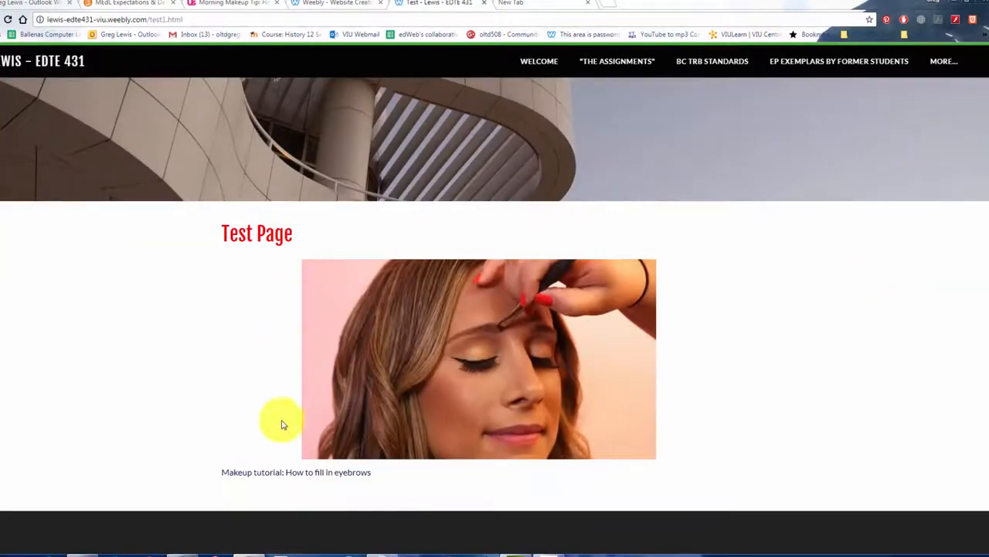
{"action": "mouse_move", "coordinate": [491, 377]}
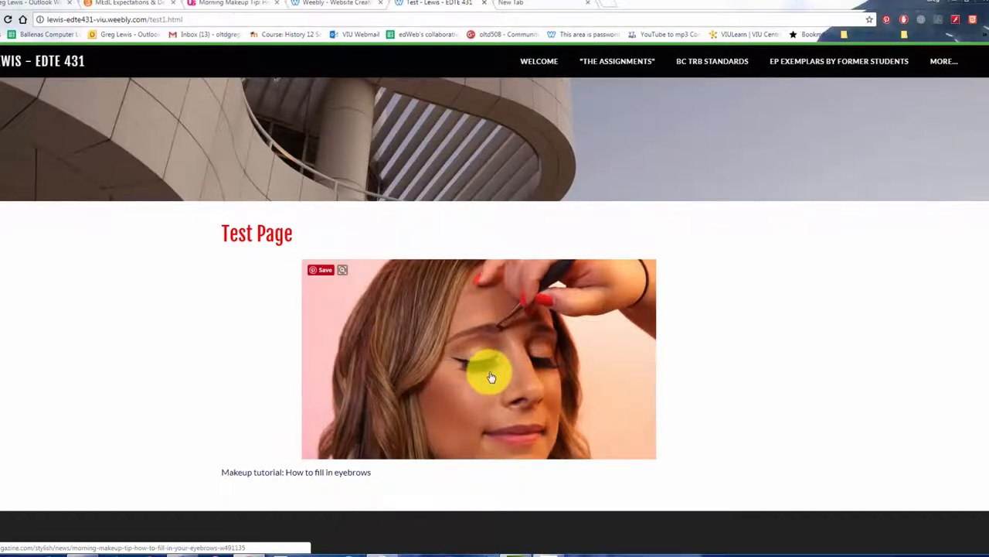
{"action": "left_click", "coordinate": [492, 377]}
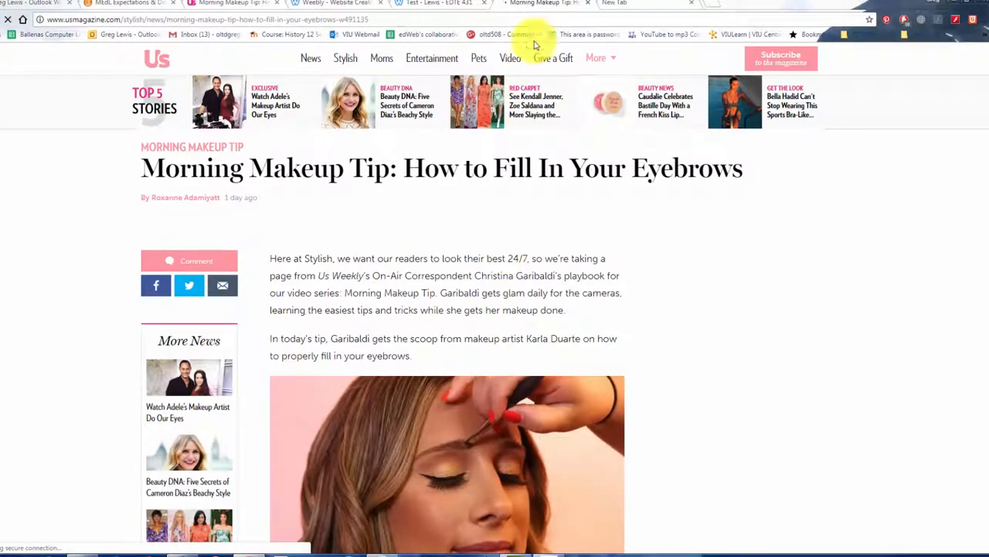
{"action": "left_click", "coordinate": [433, 3]}
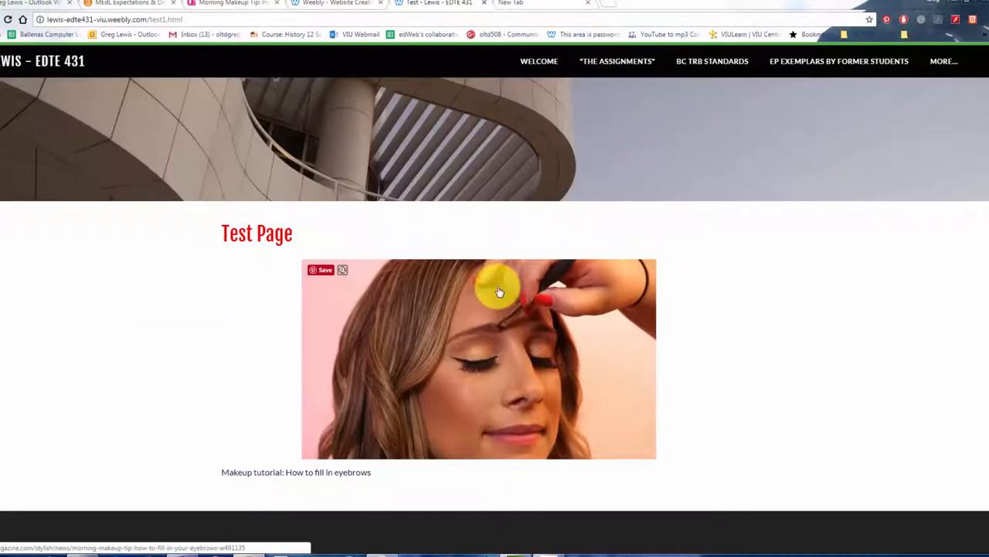
{"action": "mouse_move", "coordinate": [757, 297]}
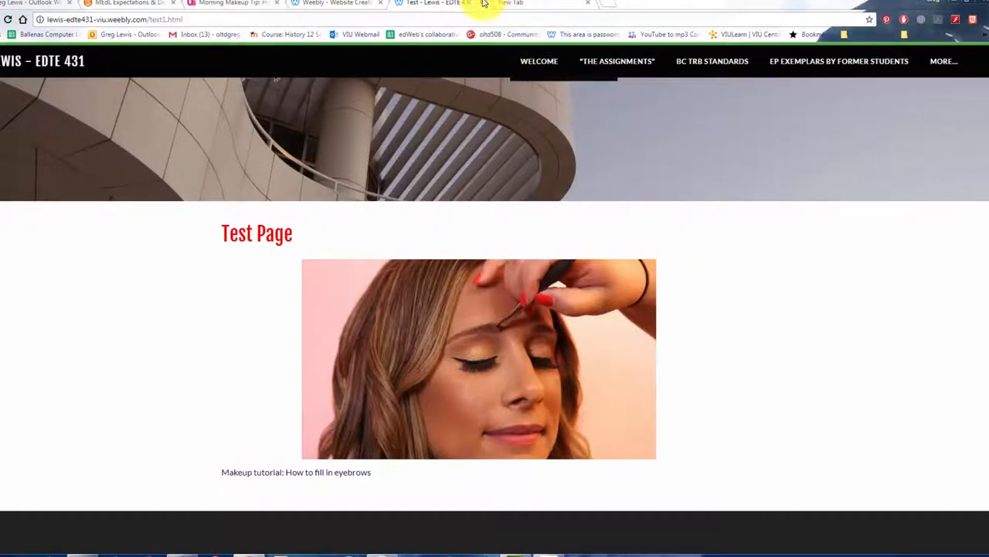
{"action": "left_click", "coordinate": [470, 4]}
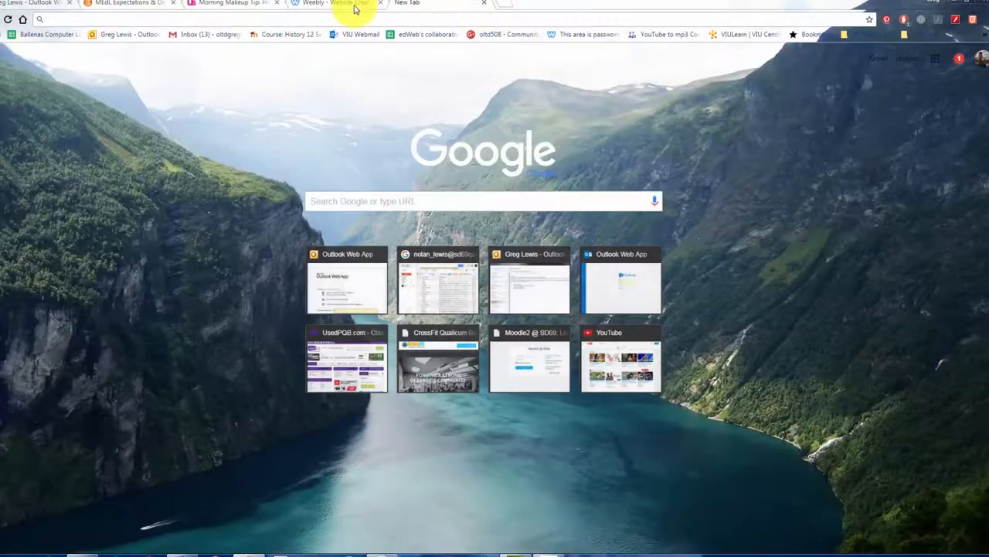
- Return to the Weebly editor tab and dismiss the Website Published dialog
{"action": "left_click", "coordinate": [337, 3]}
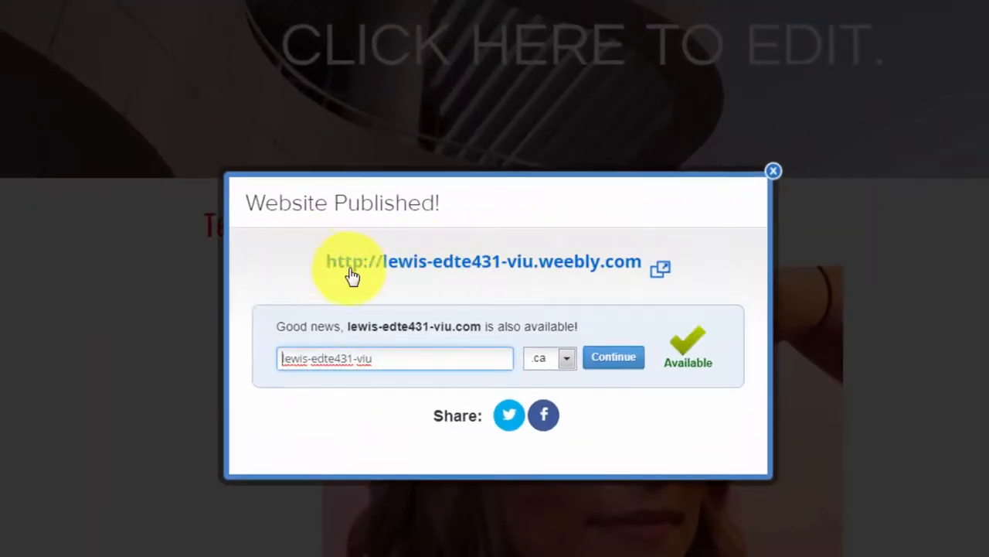
{"action": "mouse_move", "coordinate": [634, 269]}
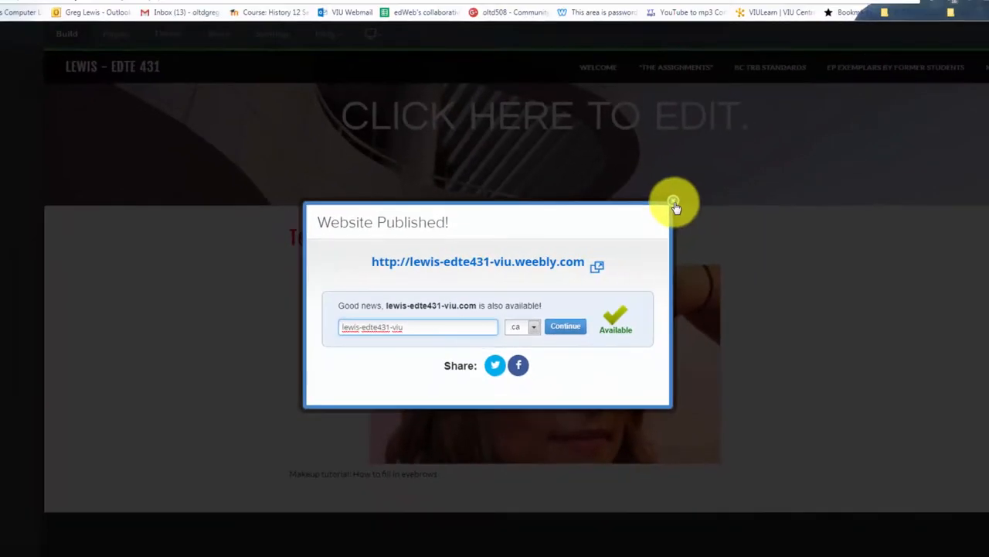
{"action": "left_click", "coordinate": [671, 203]}
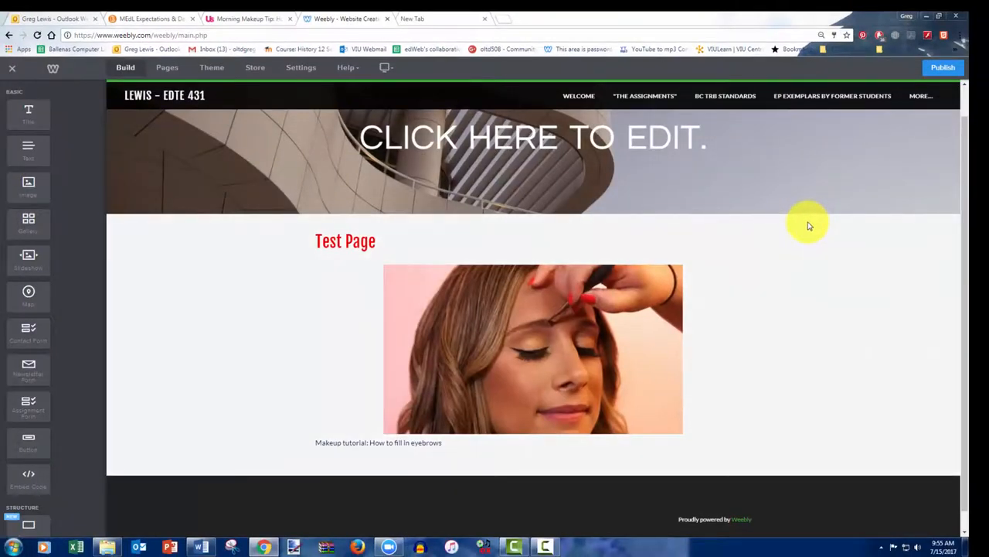